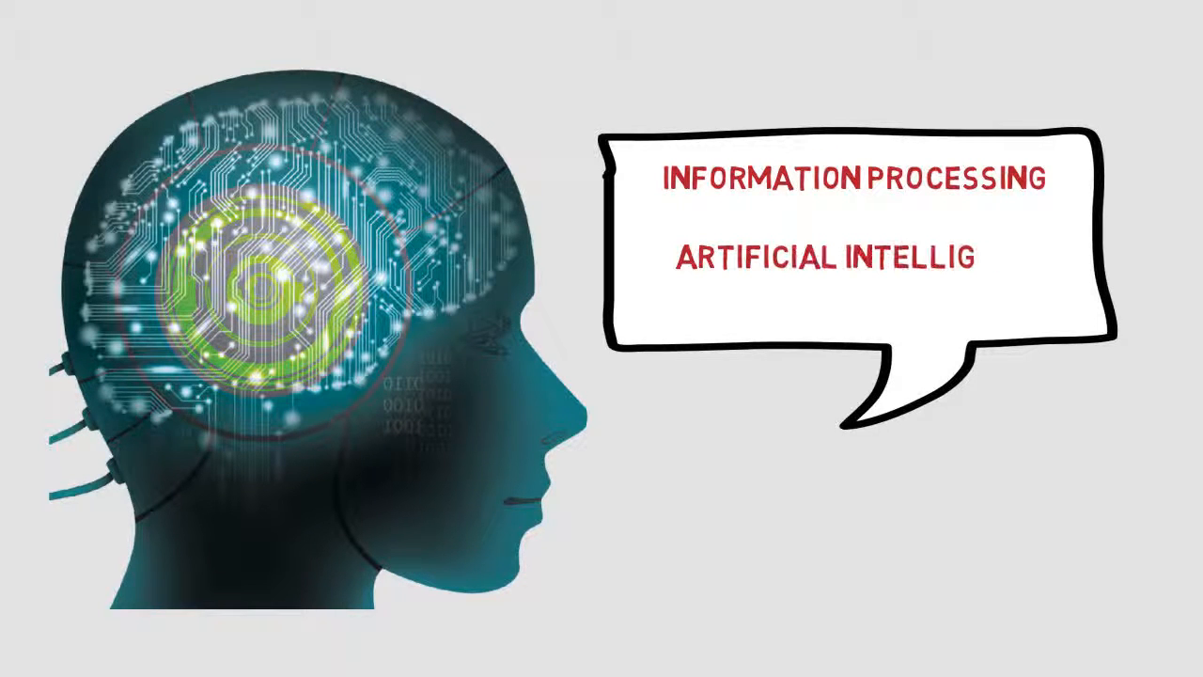
text(ENCE)
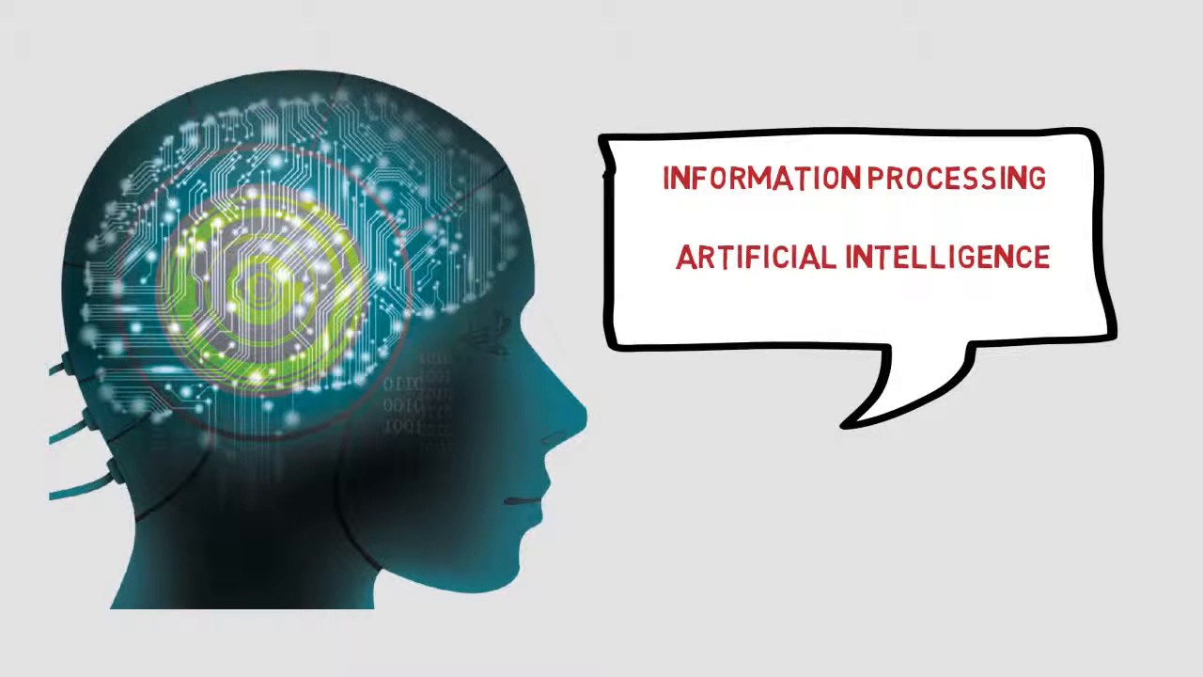